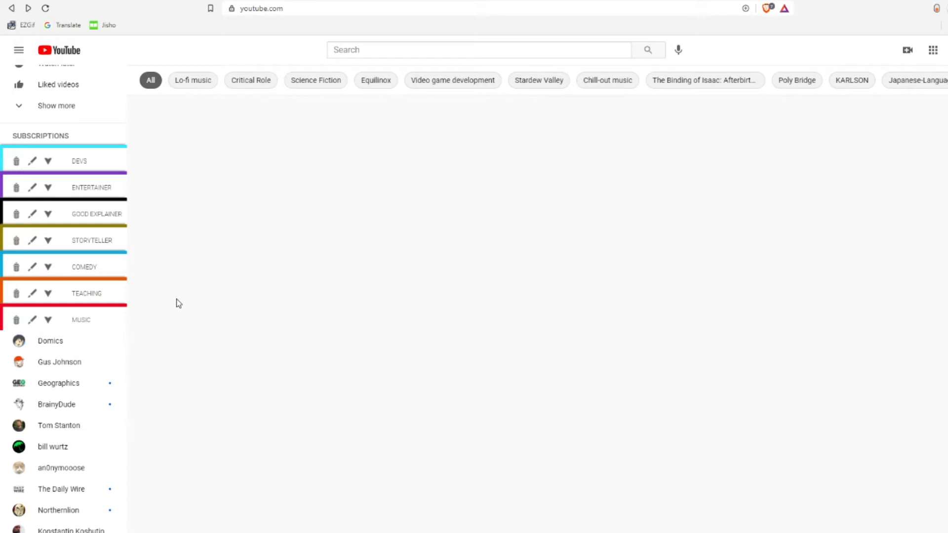
mouse_move(144, 161)
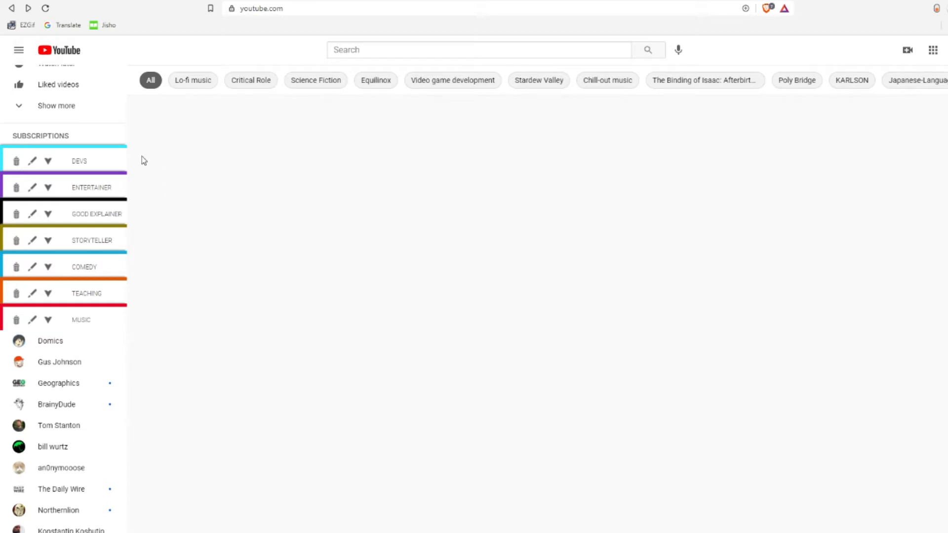
mouse_move(94, 337)
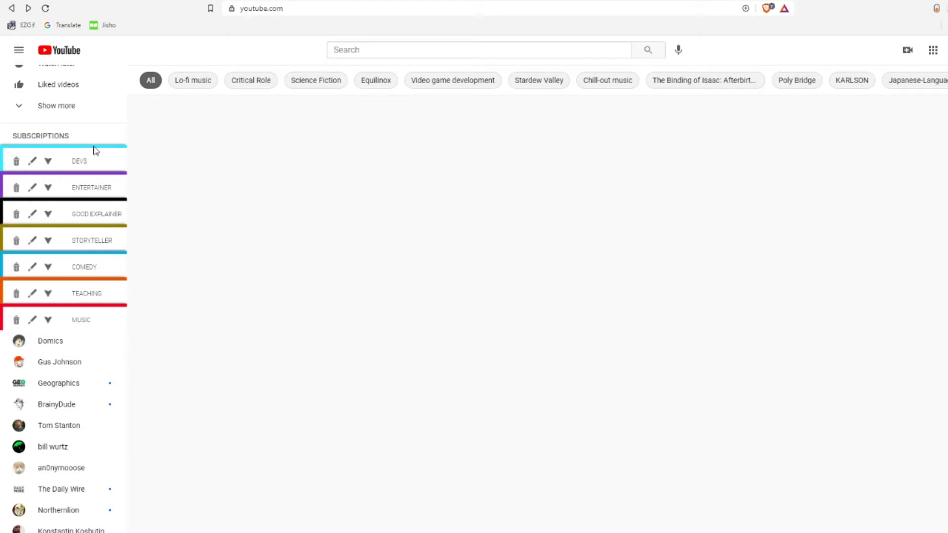
mouse_move(87, 302)
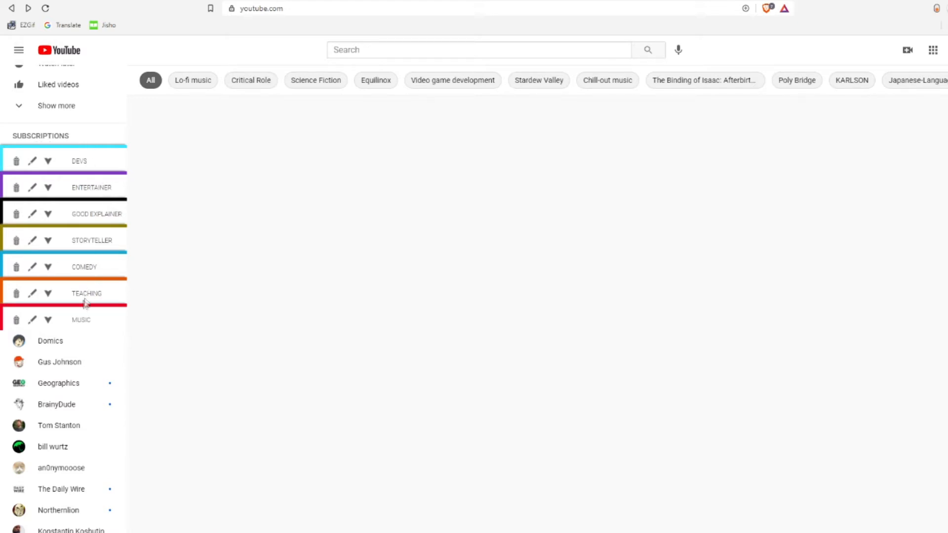
mouse_move(60, 340)
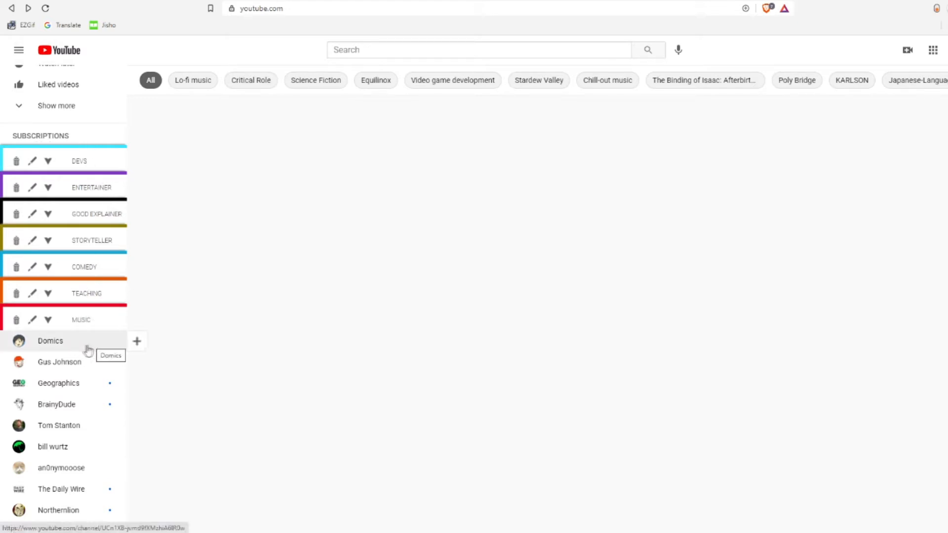
Create a green tab named TEST containing the Domics channel
left_click(136, 340)
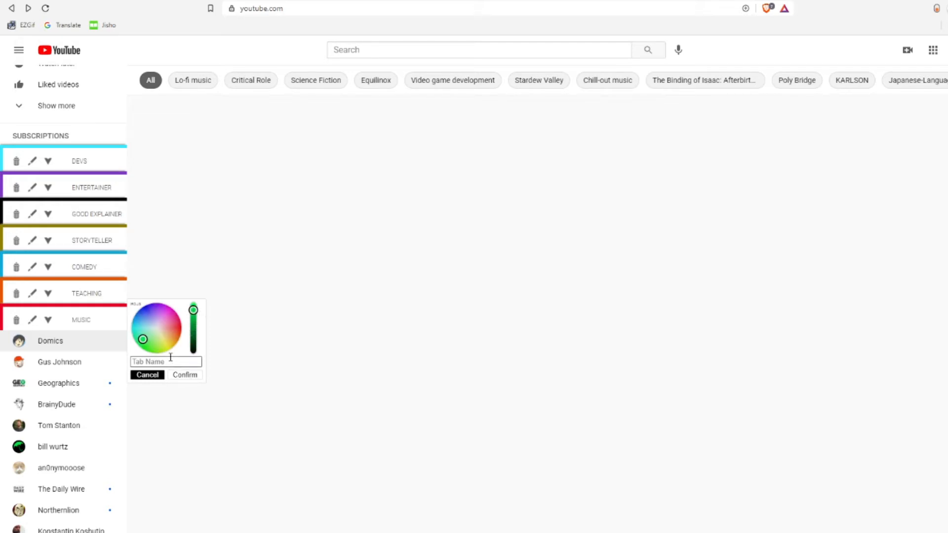
left_click(185, 376)
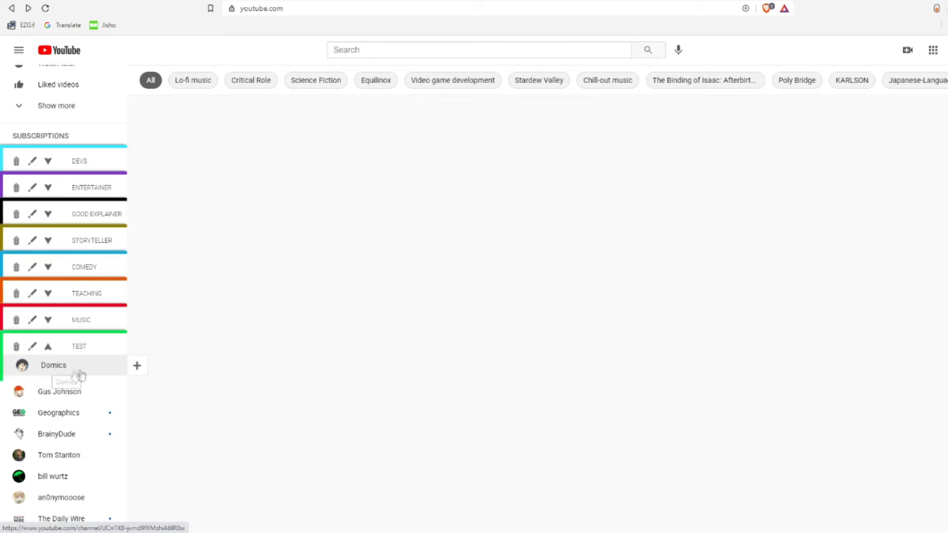
mouse_move(106, 379)
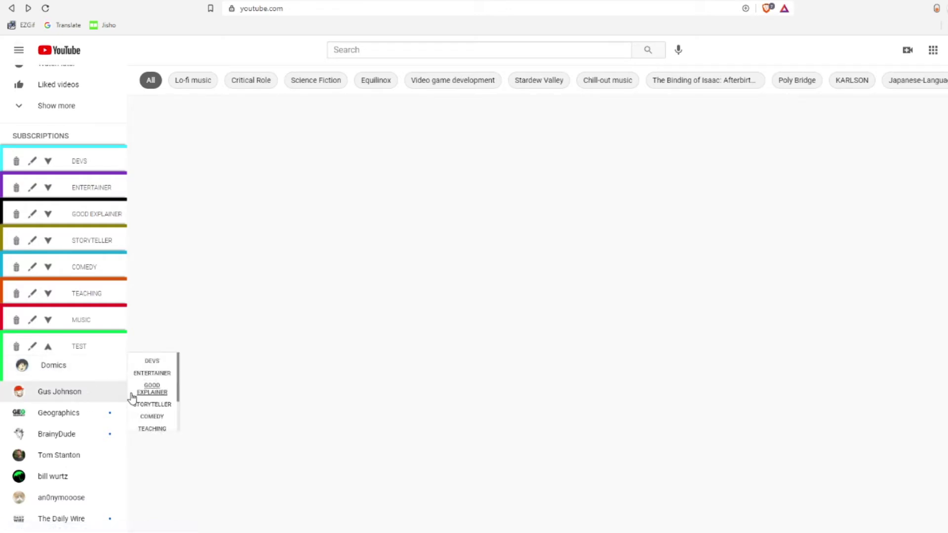
mouse_move(151, 405)
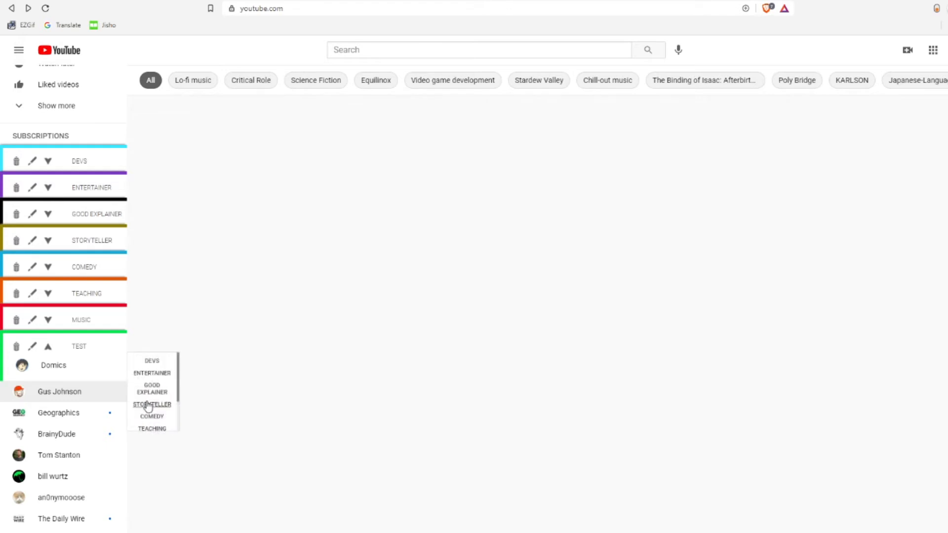
mouse_move(152, 389)
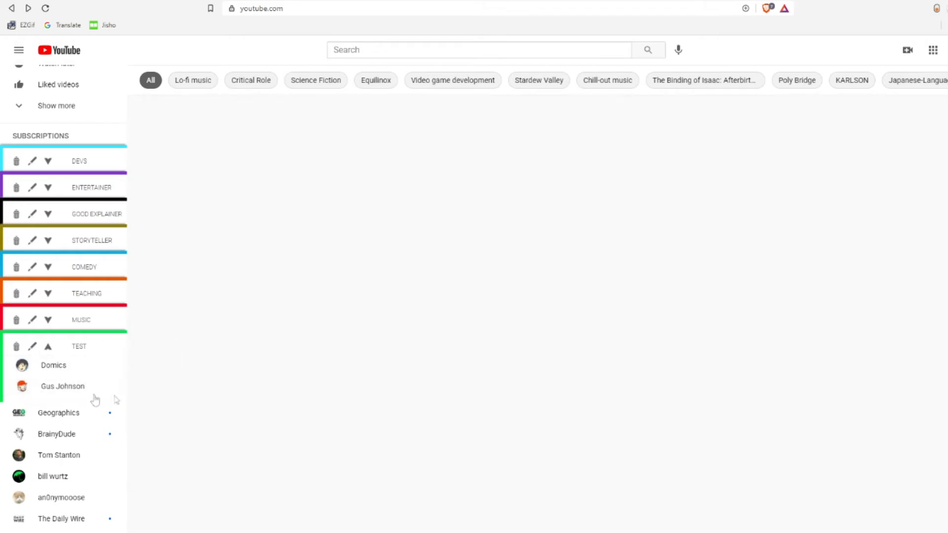
mouse_move(146, 354)
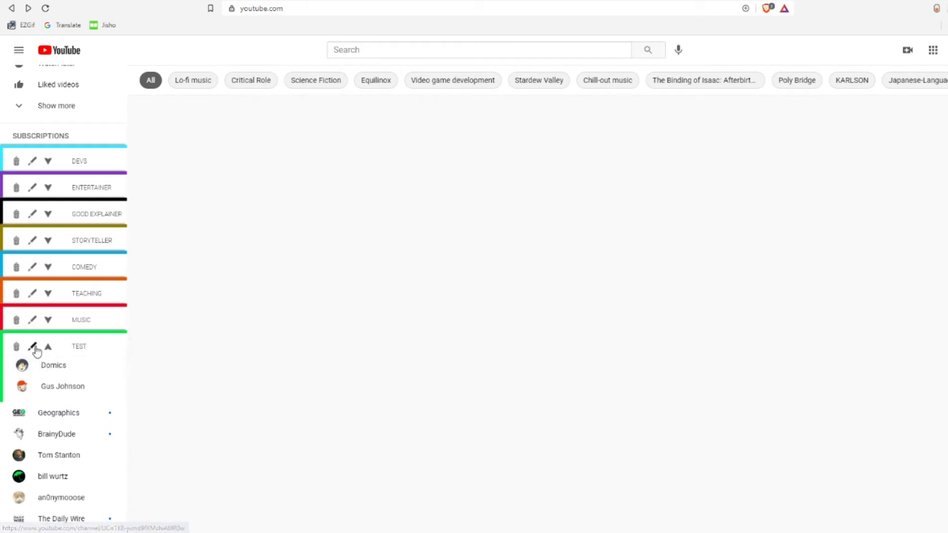
Recolour the TEST tab from green to red via its edit settings
left_click(32, 347)
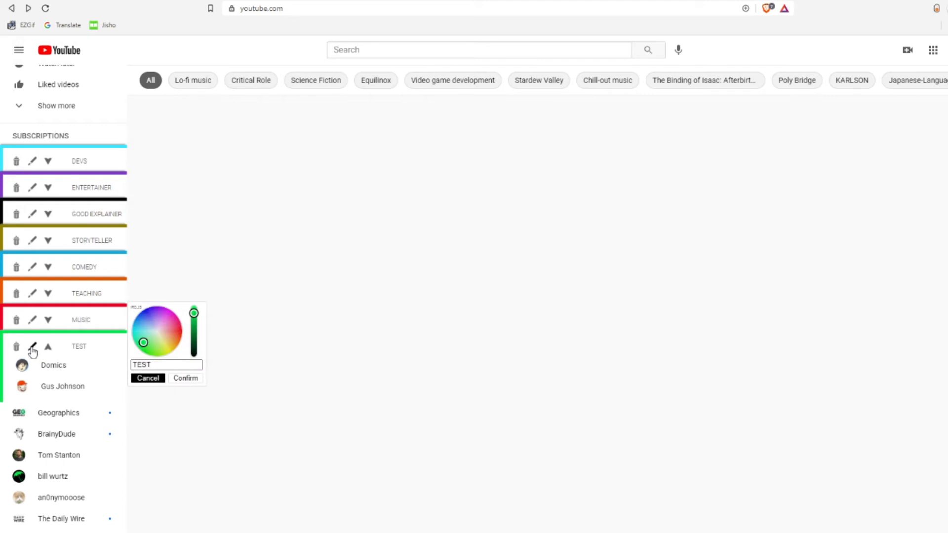
triple_click(166, 365)
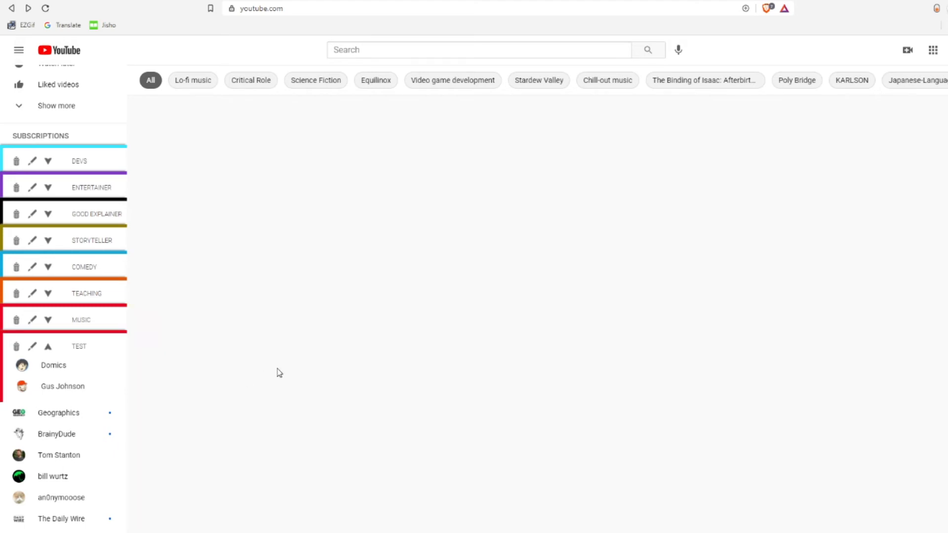
mouse_move(112, 350)
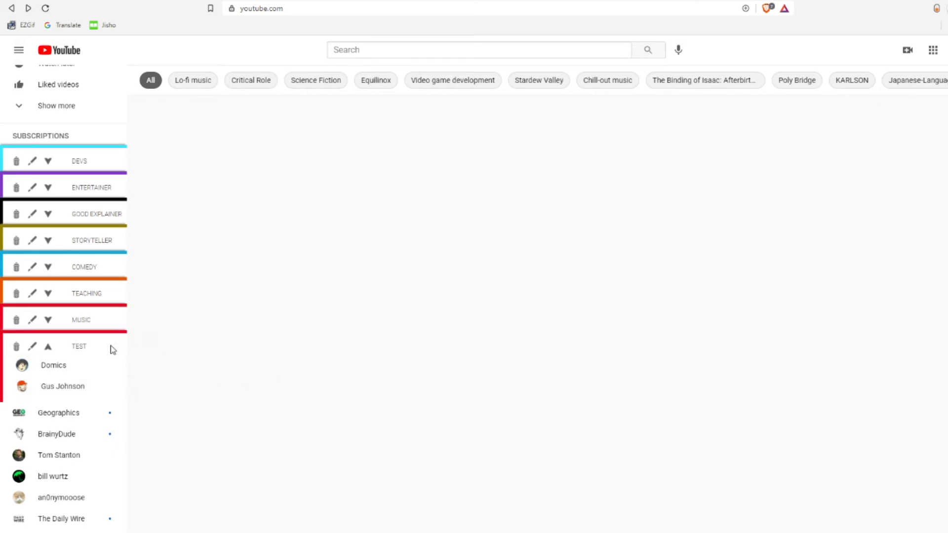
Delete the TEST tab and confirm, leaving the original seven tabs
left_click(17, 347)
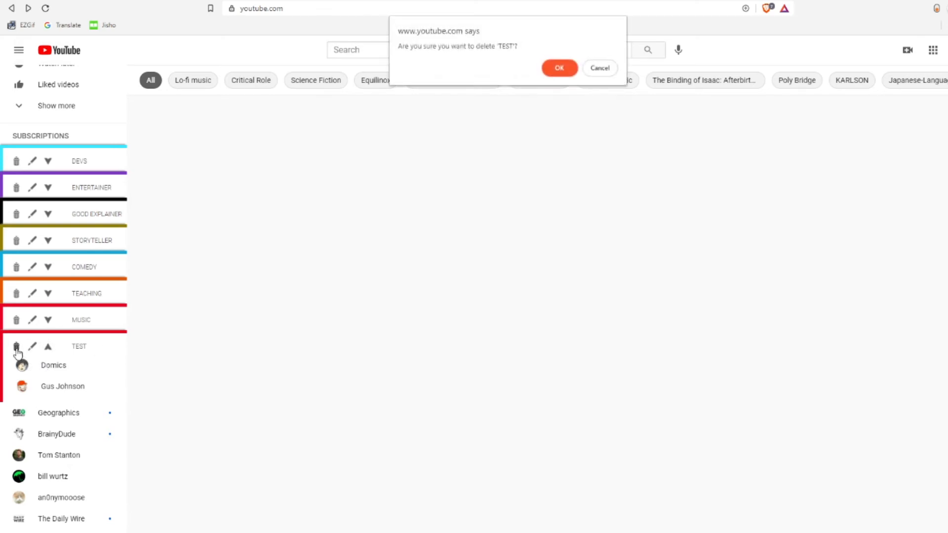
left_click(558, 67)
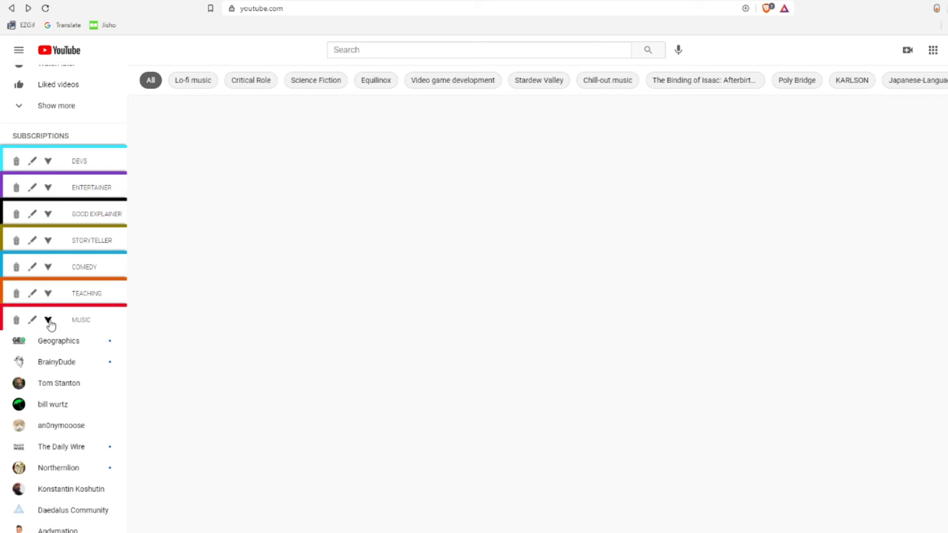
left_click(48, 320)
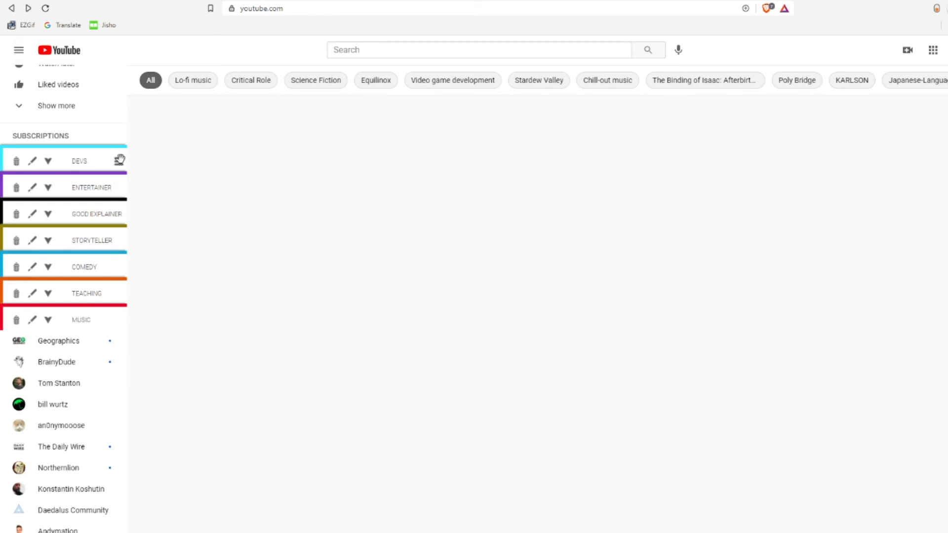
mouse_move(121, 159)
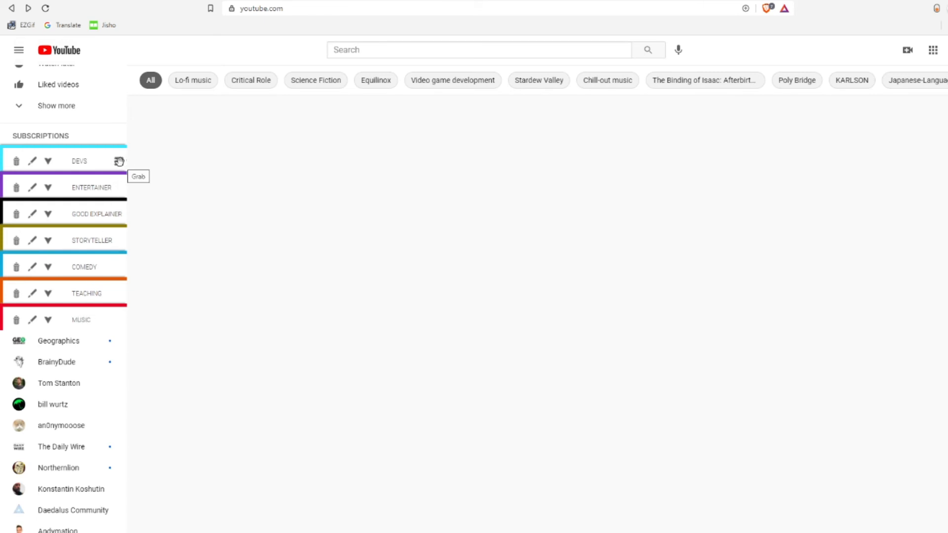
mouse_move(118, 187)
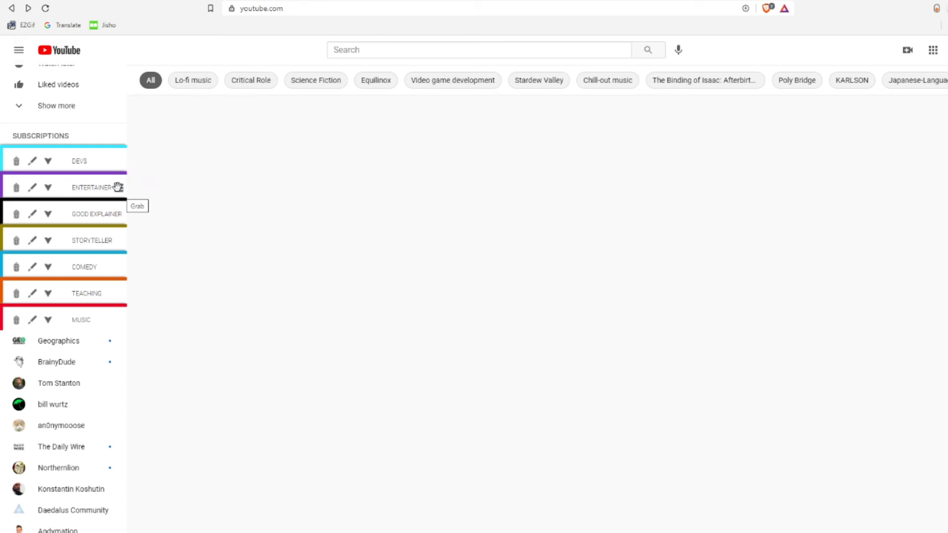